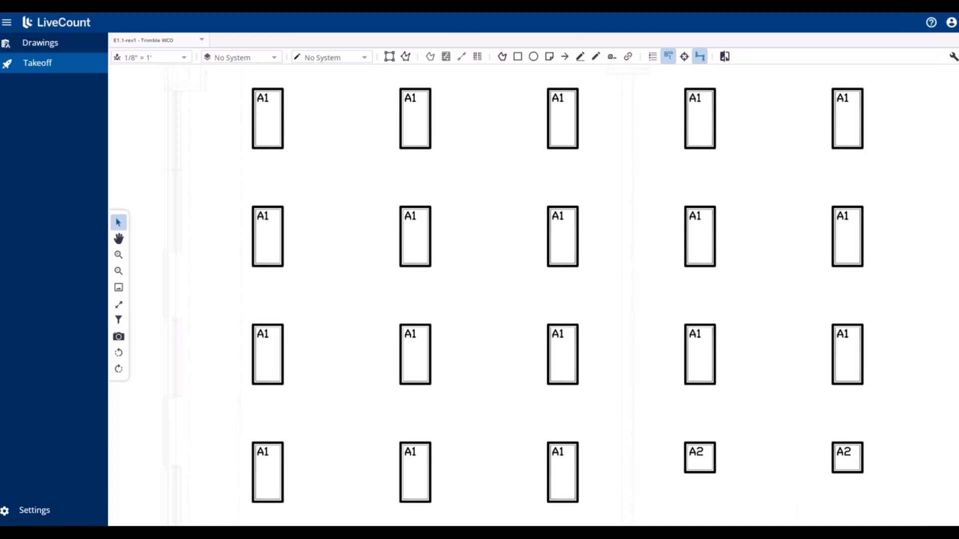
{"action": "mouse_move", "coordinate": [9, 497]}
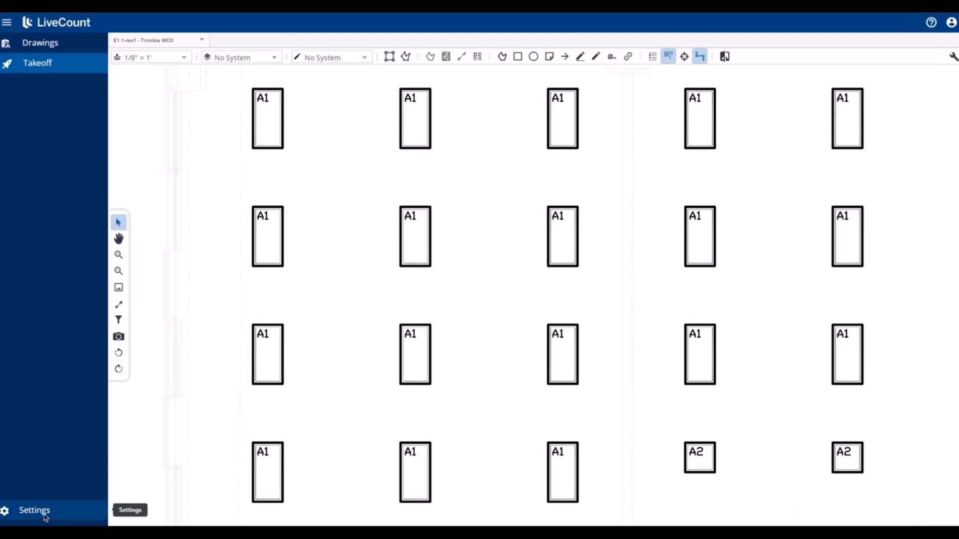
{"action": "mouse_move", "coordinate": [199, 343]}
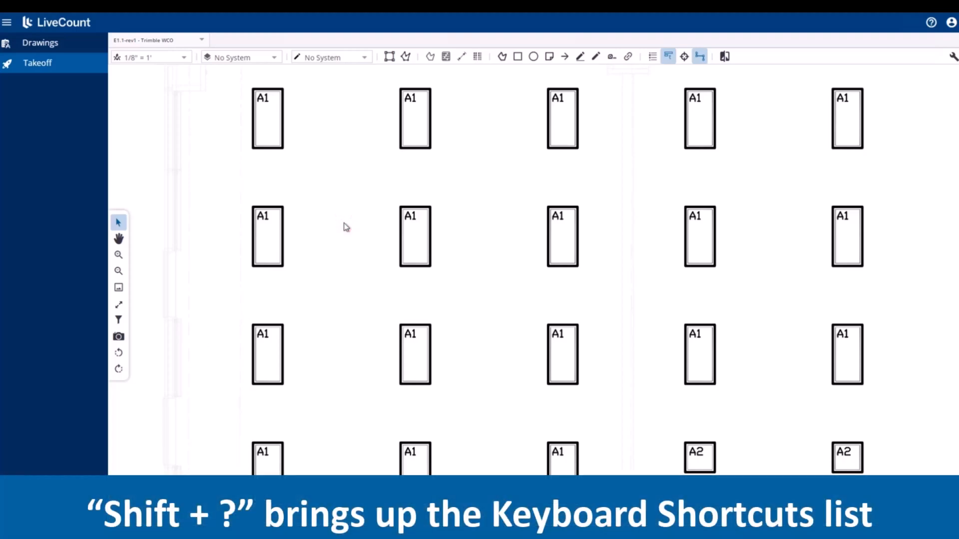
Show the Keyboard Shortcuts list over the plan sheet with Shift+?
{"action": "key", "text": "shift+?"}
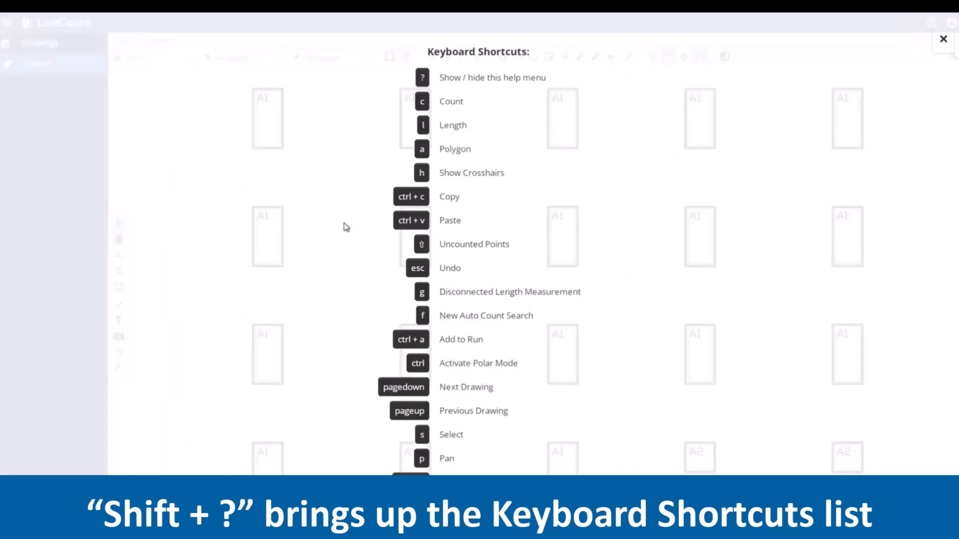
{"action": "mouse_move", "coordinate": [429, 299]}
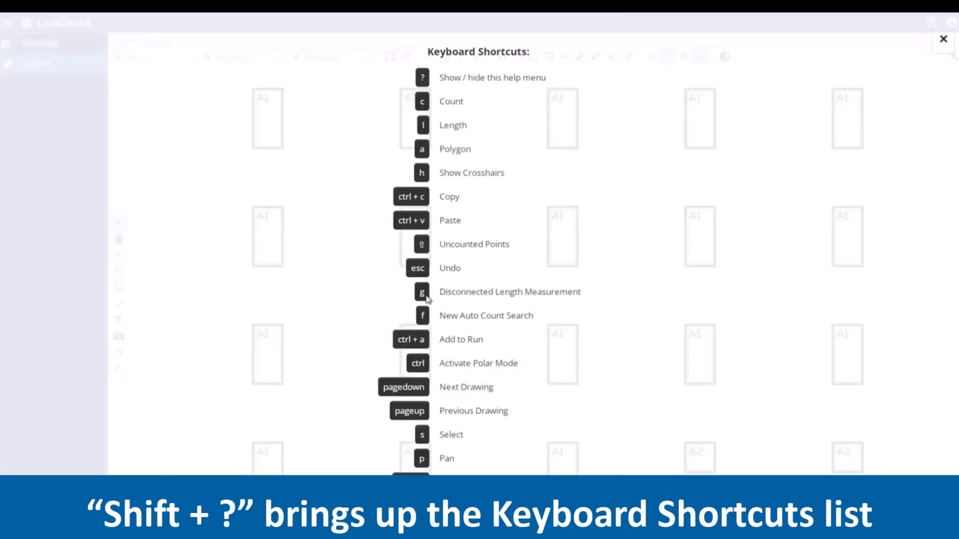
{"action": "mouse_move", "coordinate": [492, 303]}
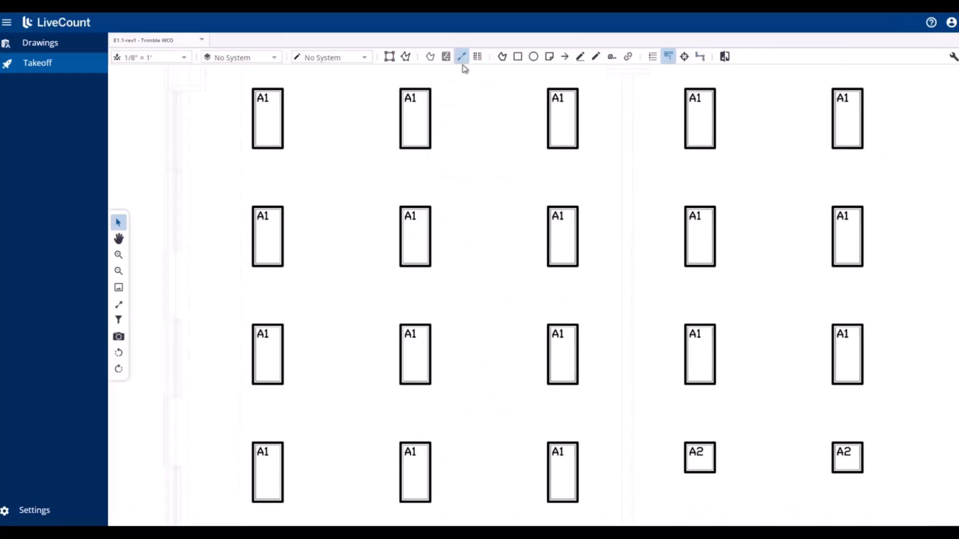
{"action": "mouse_move", "coordinate": [462, 56]}
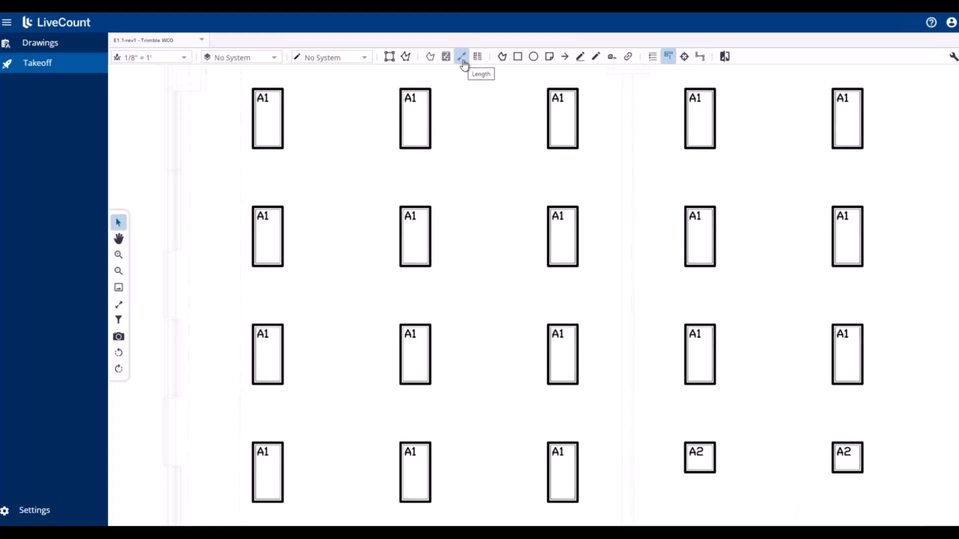
{"action": "mouse_move", "coordinate": [274, 185]}
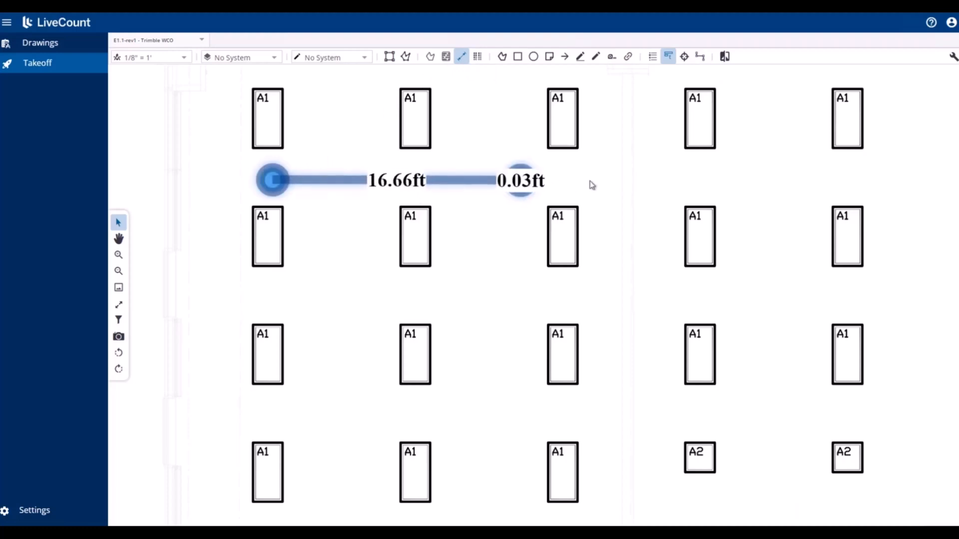
Add a 12.4 ft segment to the fourth A1 fixture and a point at the second row-two fixture
{"action": "left_click_drag", "start_coordinate": [519, 180], "coordinate": [704, 184]}
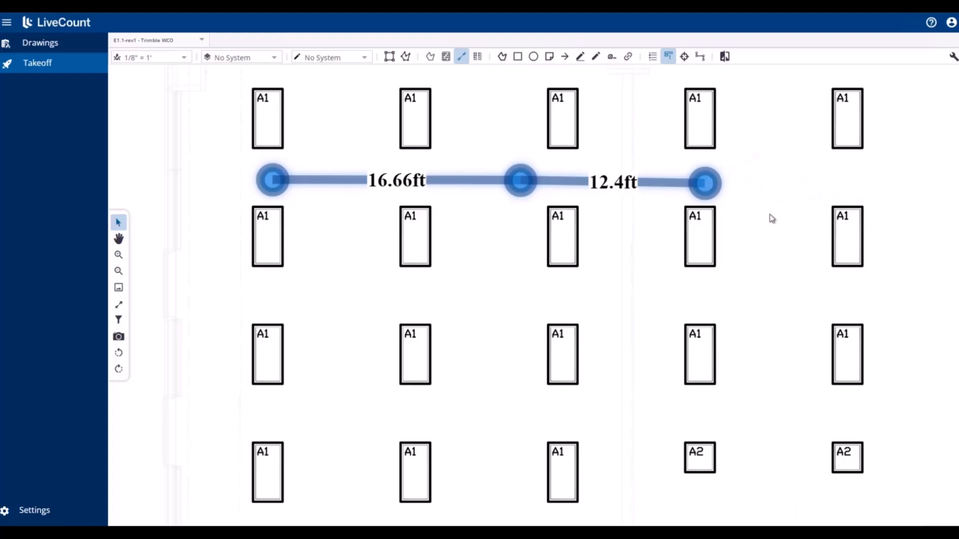
{"action": "mouse_move", "coordinate": [272, 268]}
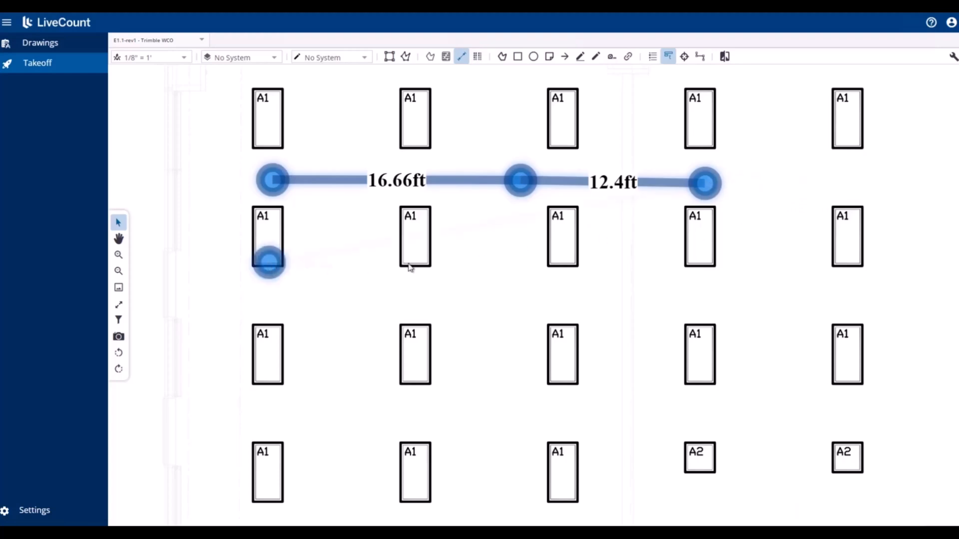
{"action": "left_click", "coordinate": [409, 263]}
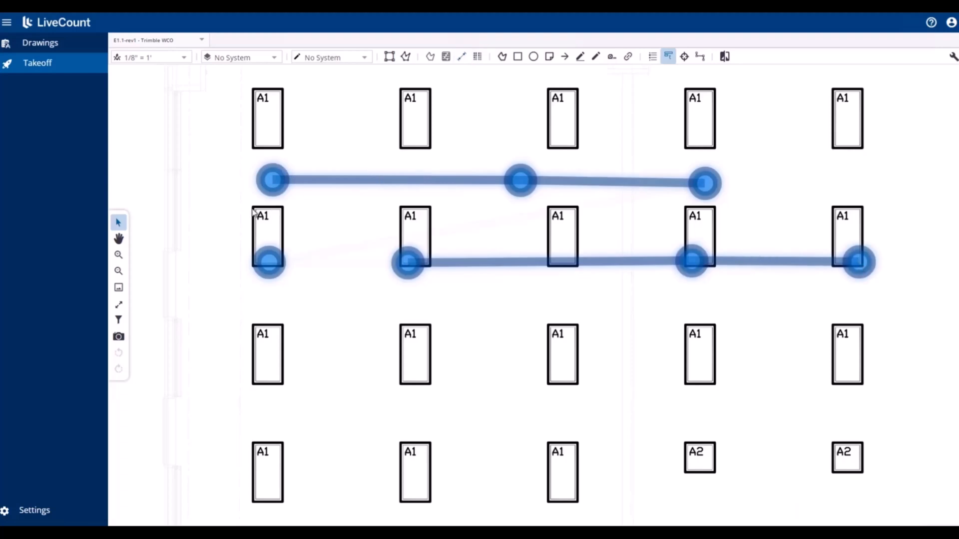
{"action": "mouse_move", "coordinate": [270, 184]}
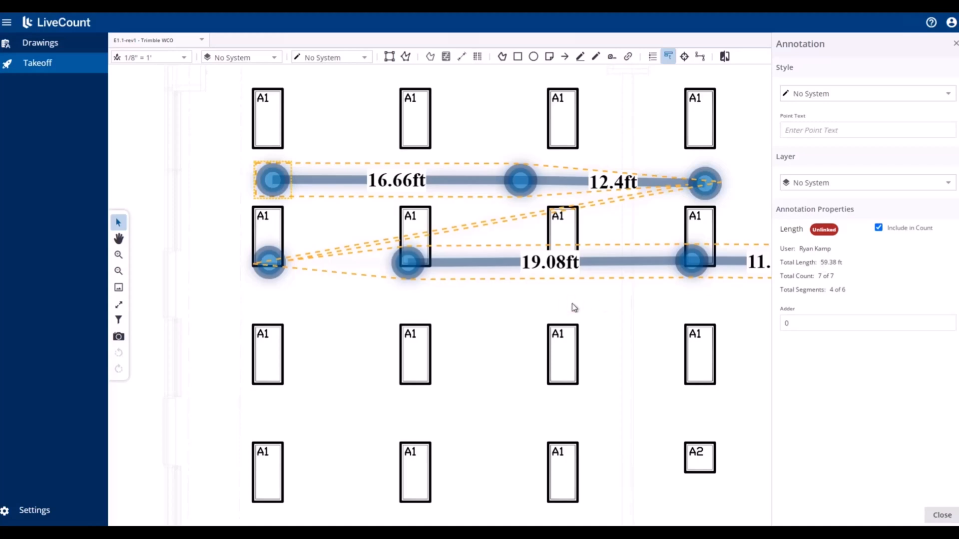
Select the second strand's starting point, showing the 59.38 ft run's properties
{"action": "left_click", "coordinate": [940, 516]}
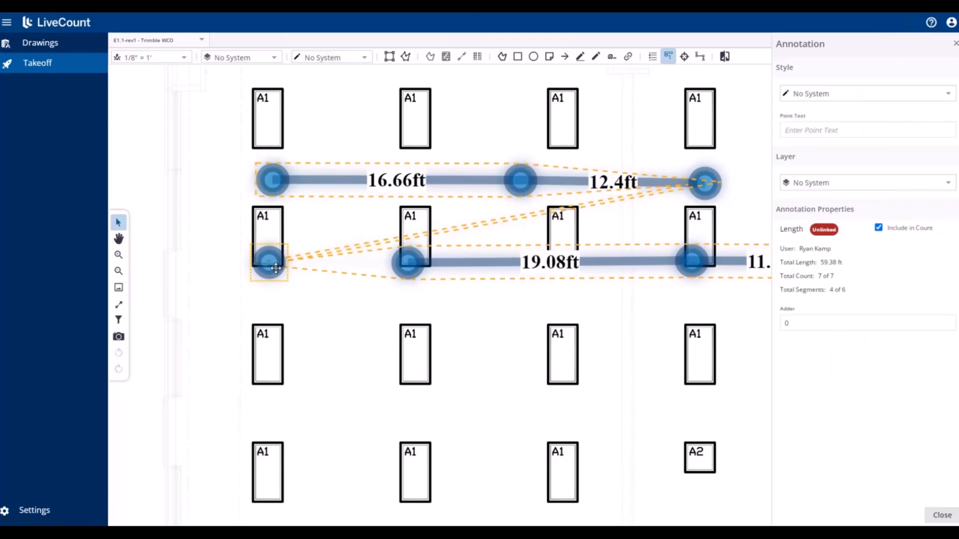
Move the second strand's start to the third-row A1 fixture for a 28.9 ft segment, 69.2 ft total
{"action": "left_click", "coordinate": [941, 515]}
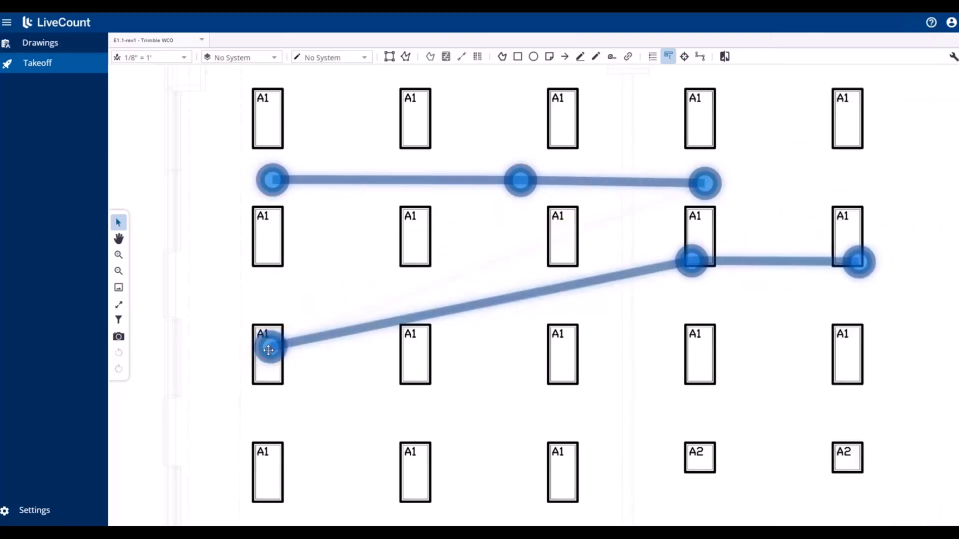
{"action": "left_click", "coordinate": [271, 350]}
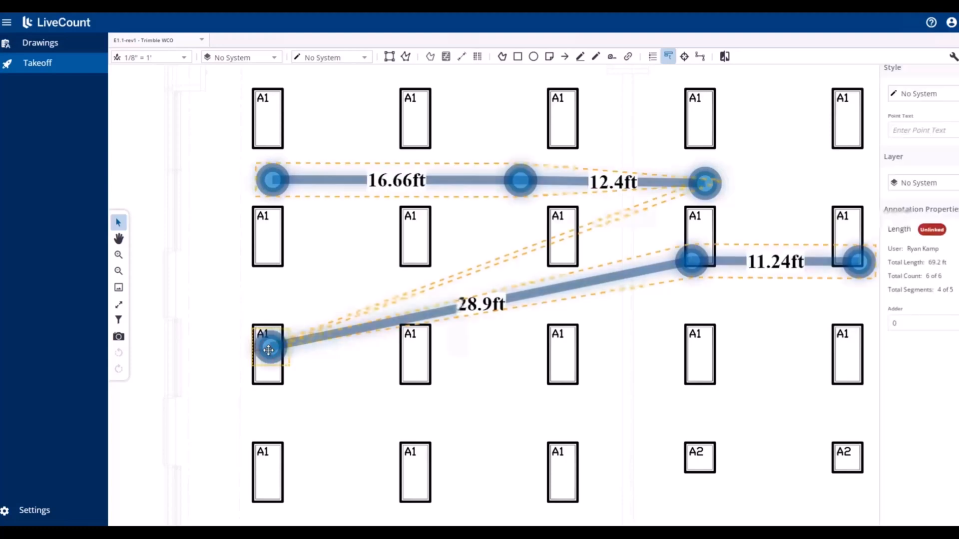